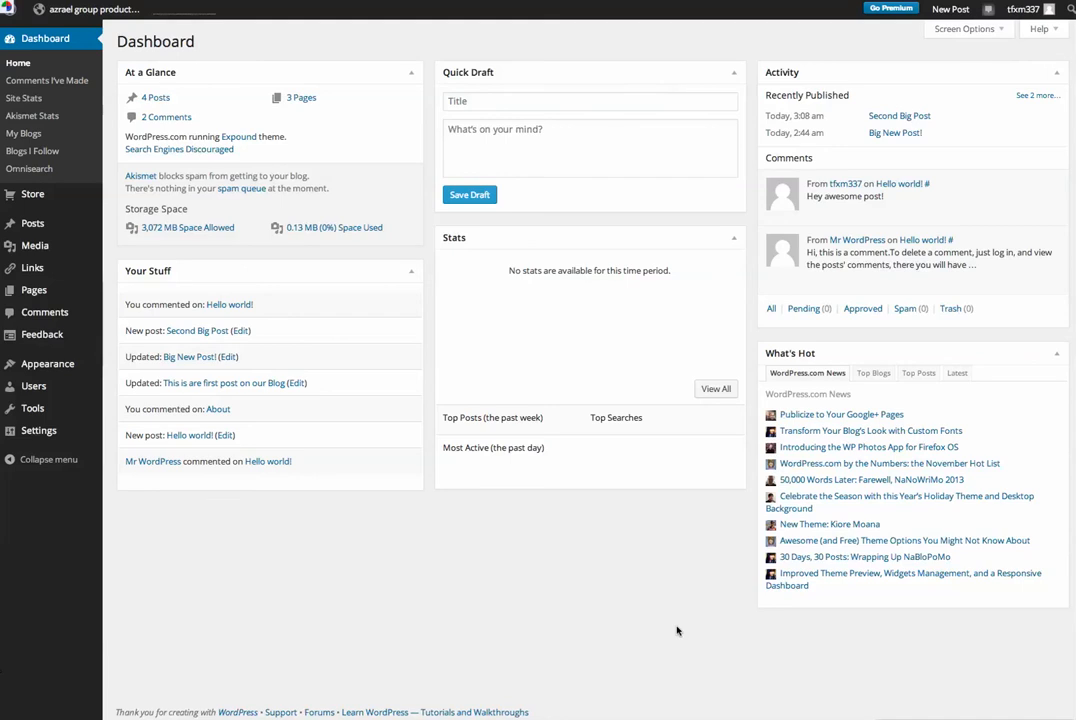
pyautogui.moveTo(682, 628)
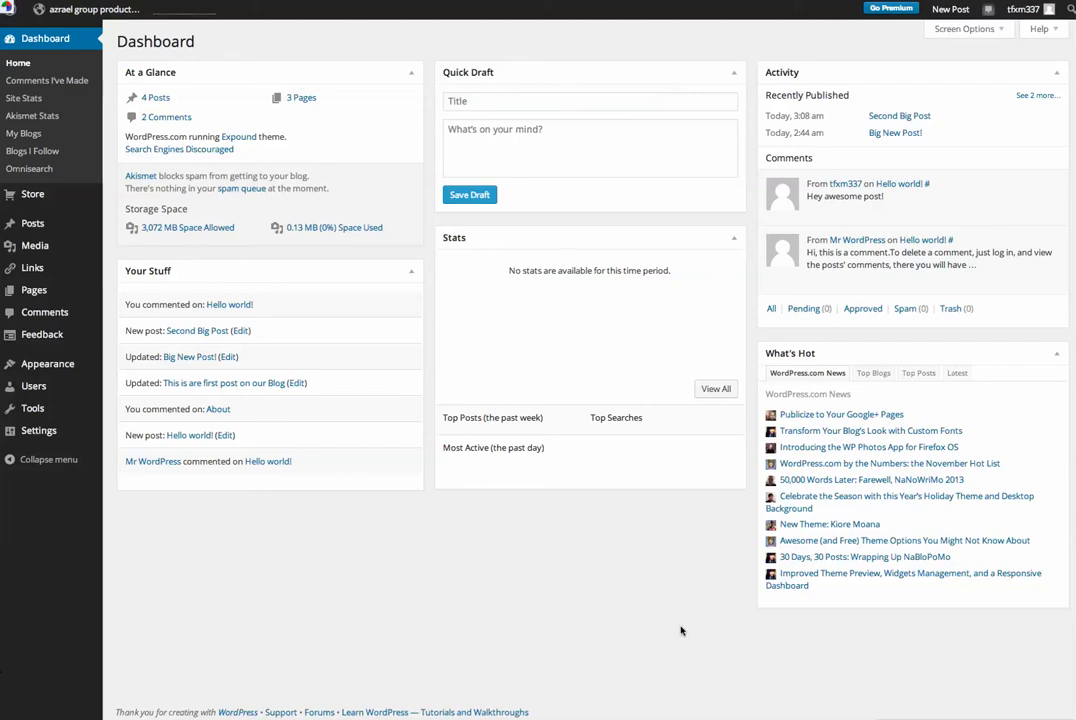
pyautogui.moveTo(48, 364)
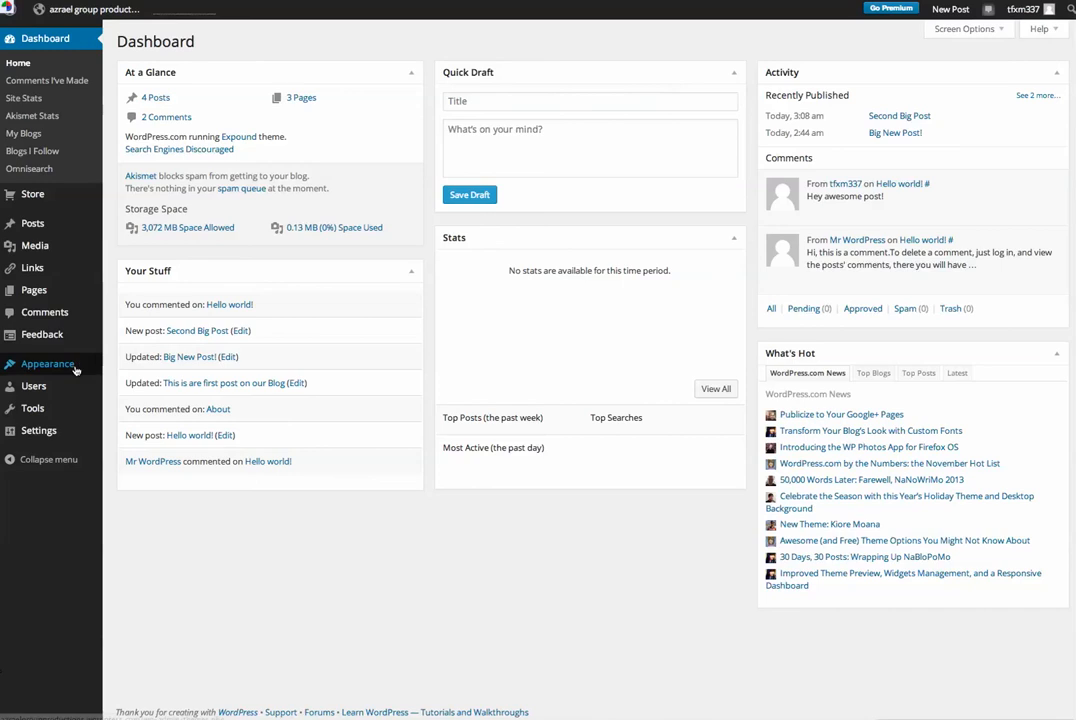
pyautogui.moveTo(32, 384)
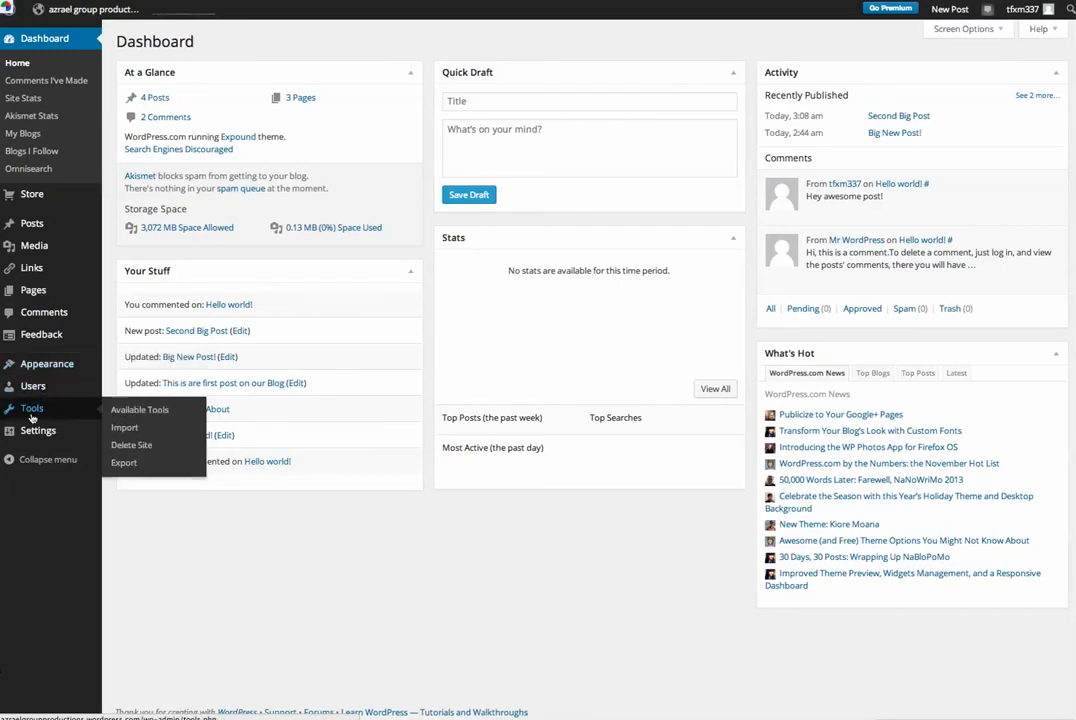
pyautogui.moveTo(132, 444)
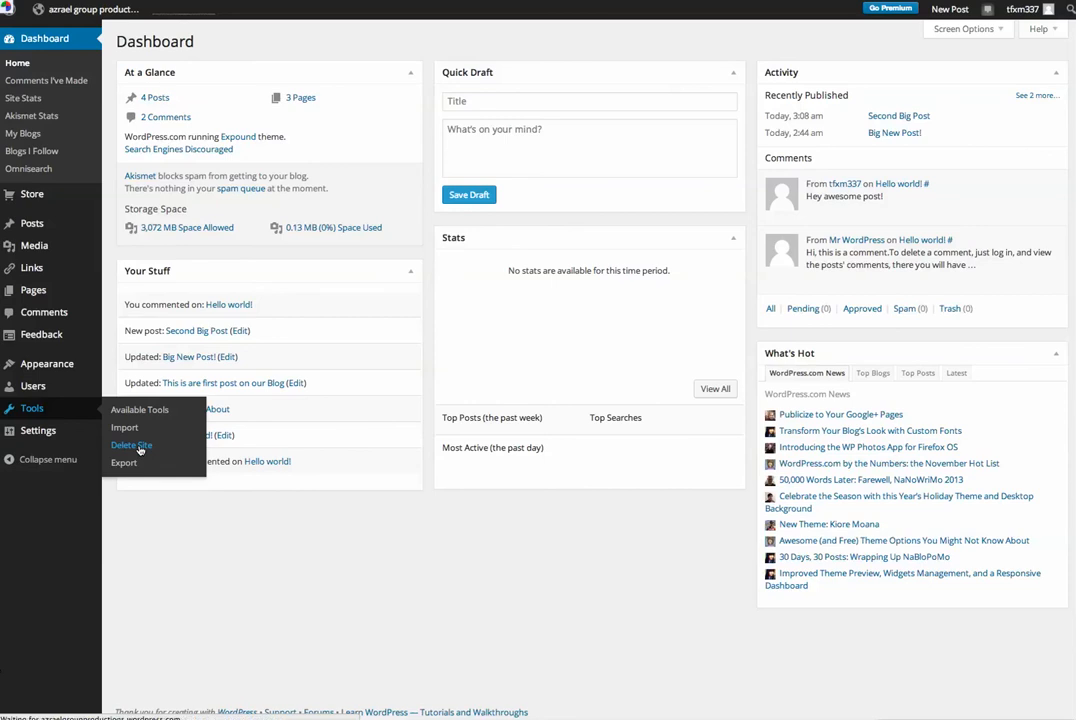
# Go to the Delete Site page from the admin sidebar's Tools menu.
pyautogui.click(132, 444)
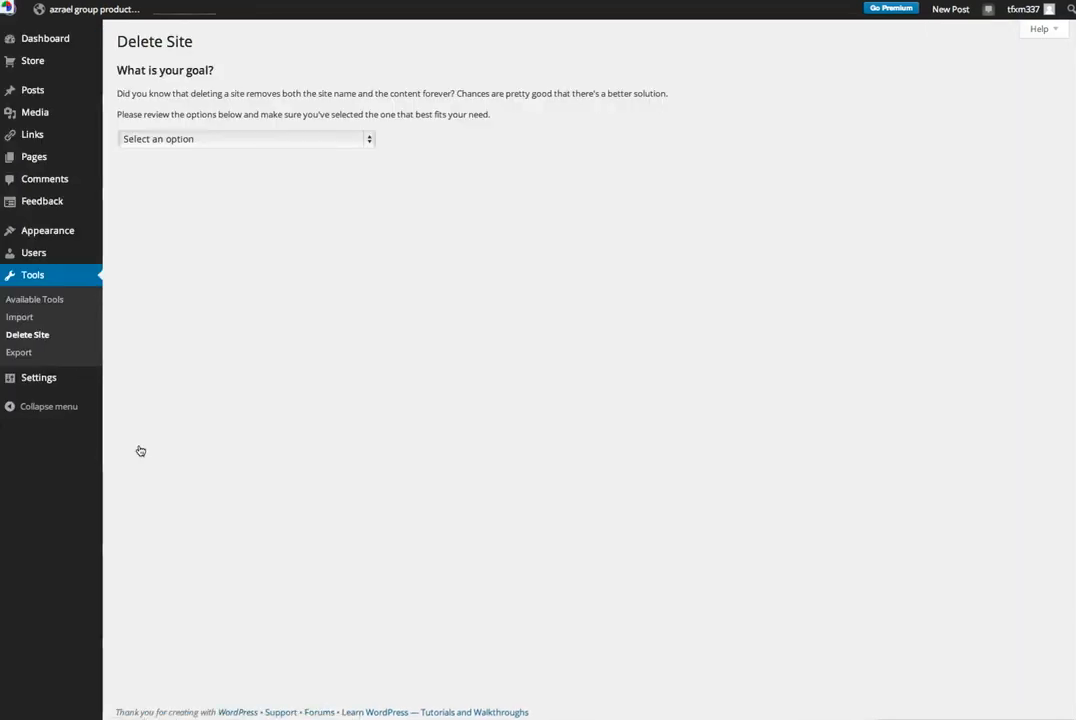
pyautogui.moveTo(136, 452)
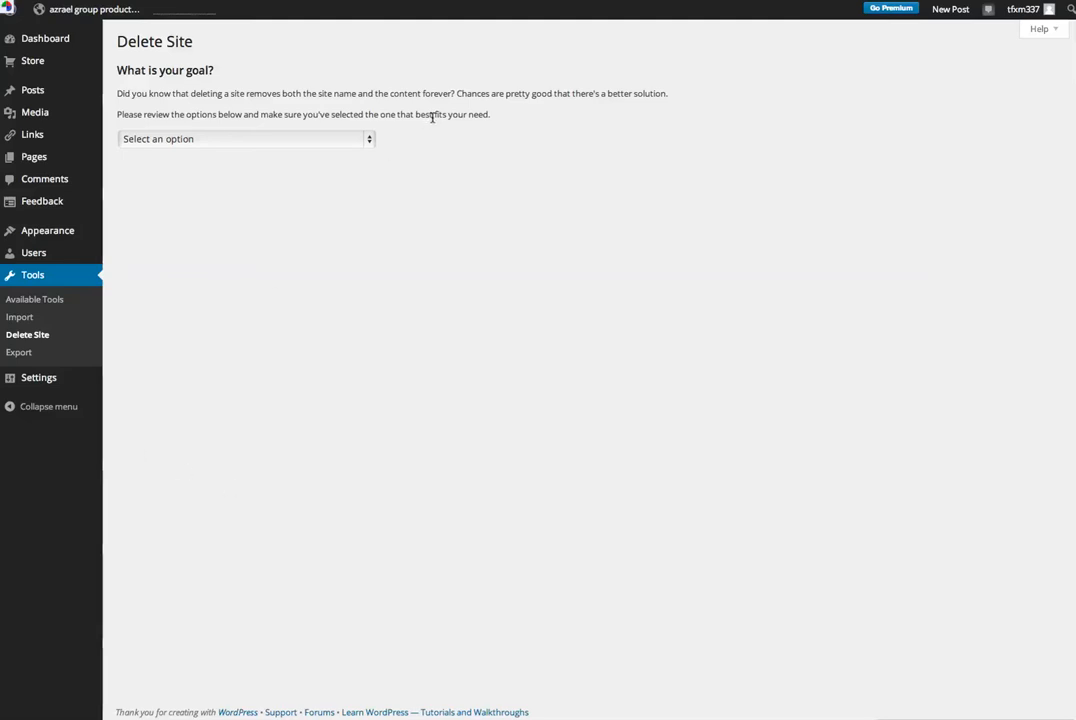
pyautogui.moveTo(662, 120)
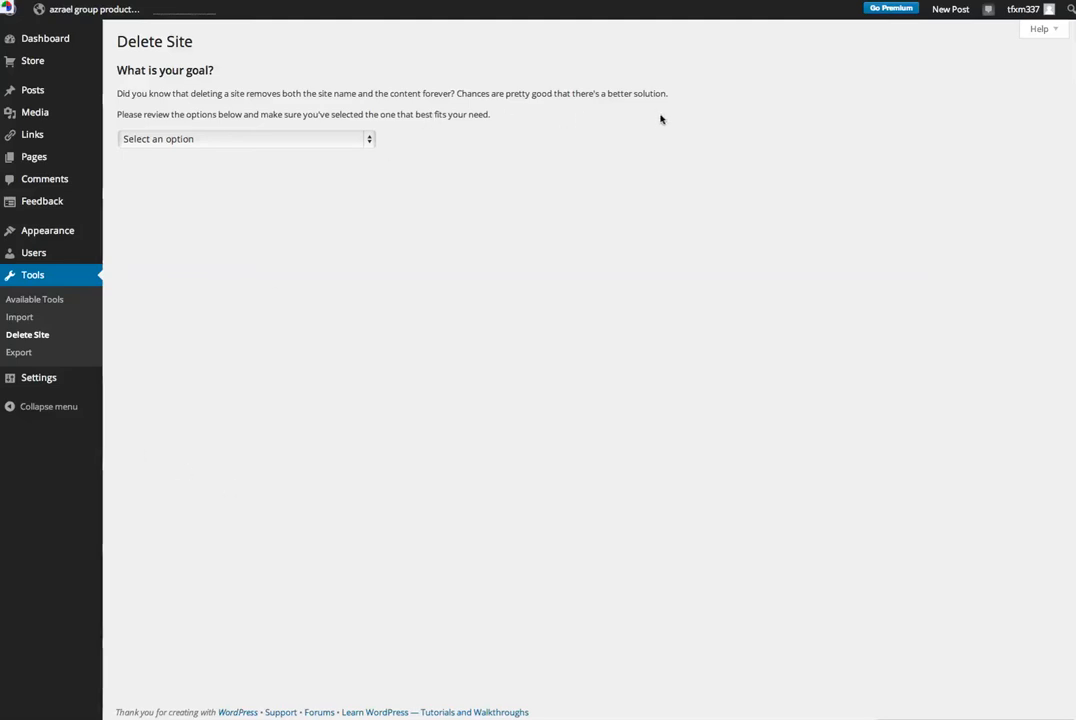
pyautogui.moveTo(352, 144)
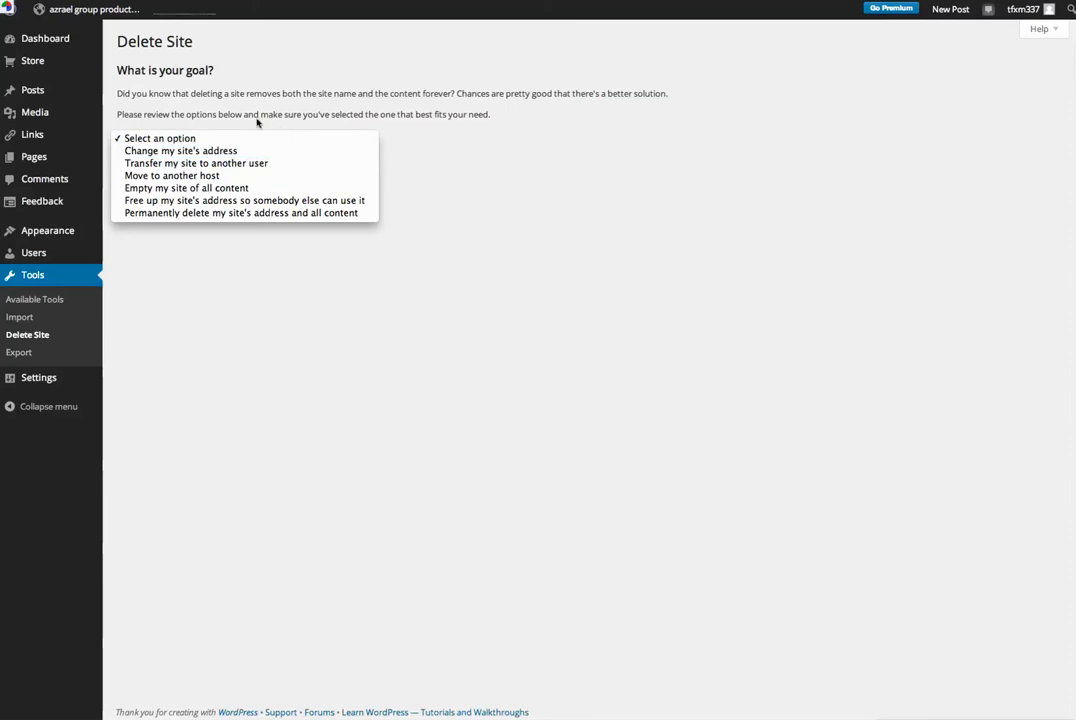
pyautogui.moveTo(224, 132)
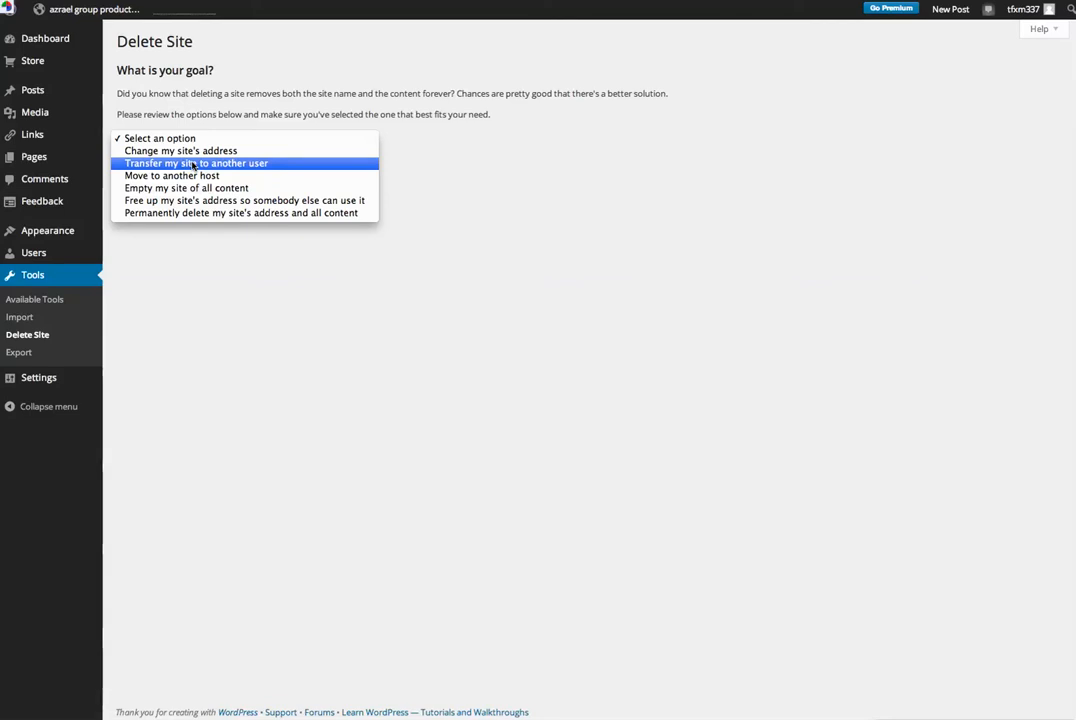
pyautogui.moveTo(190, 176)
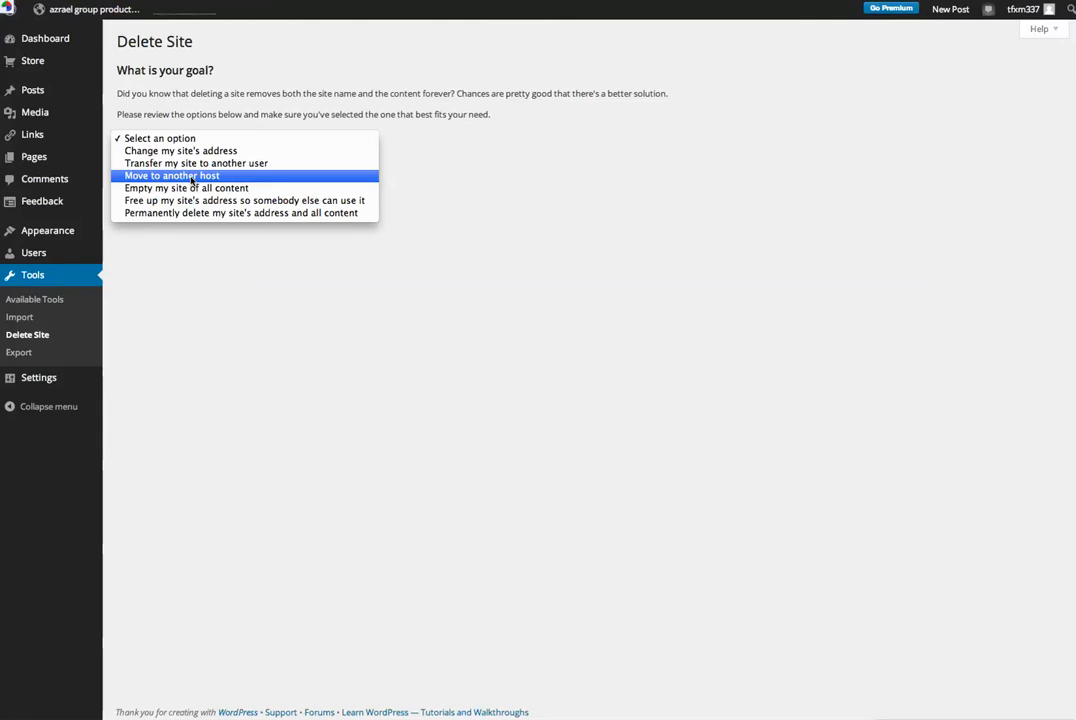
pyautogui.moveTo(188, 188)
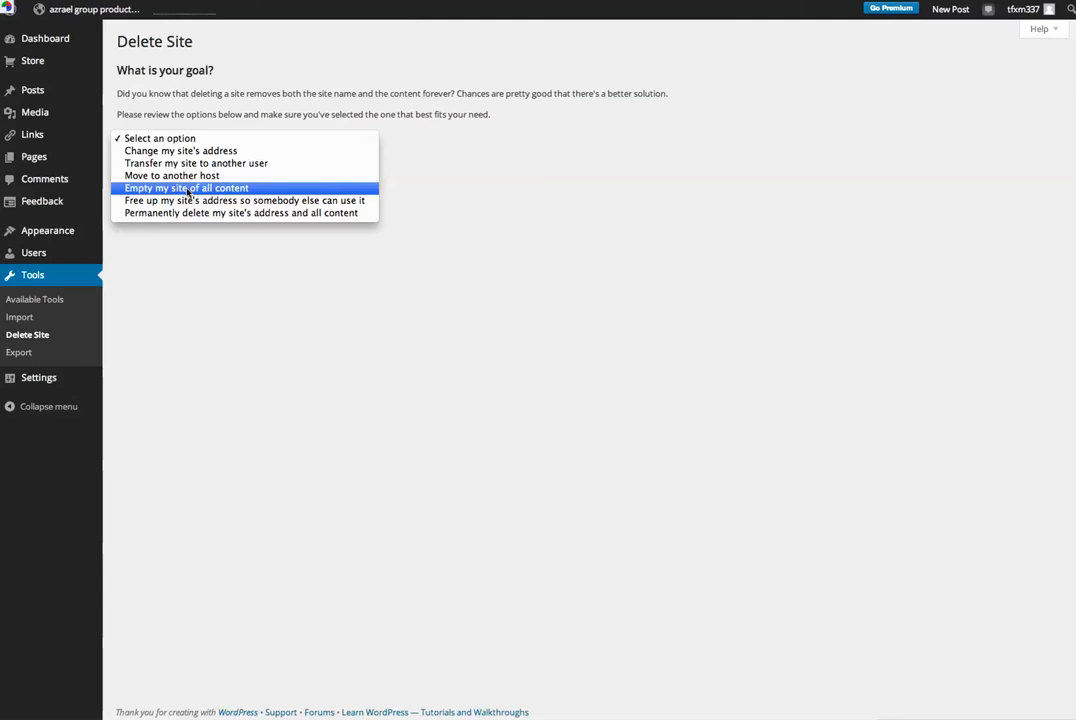
pyautogui.moveTo(212, 188)
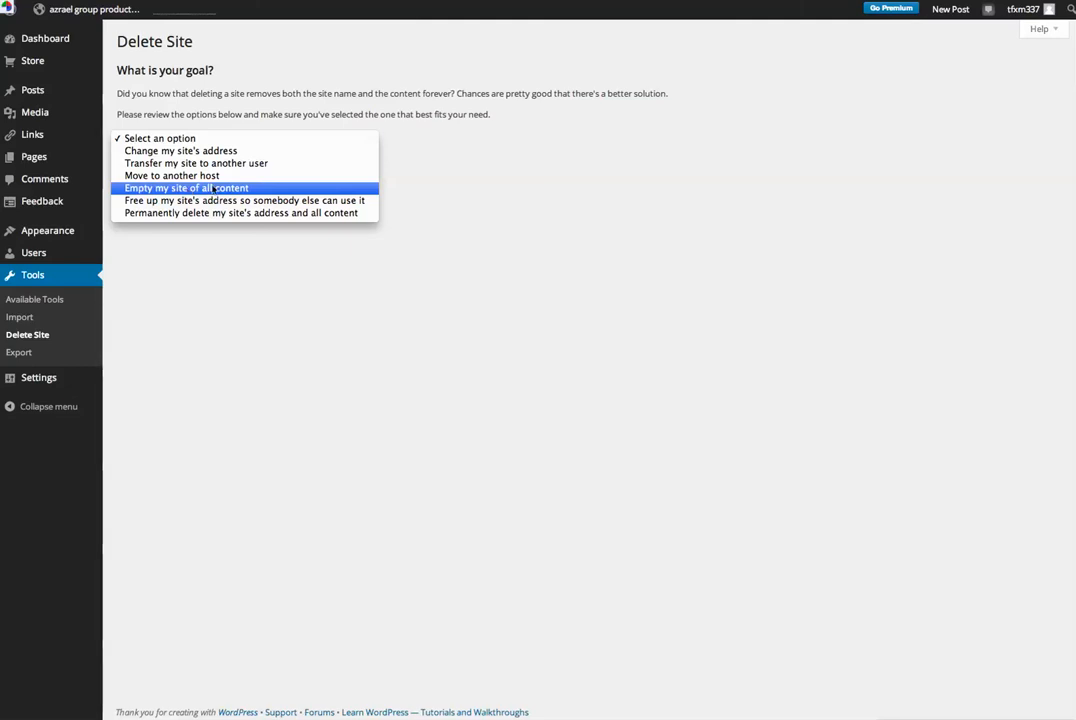
pyautogui.moveTo(244, 200)
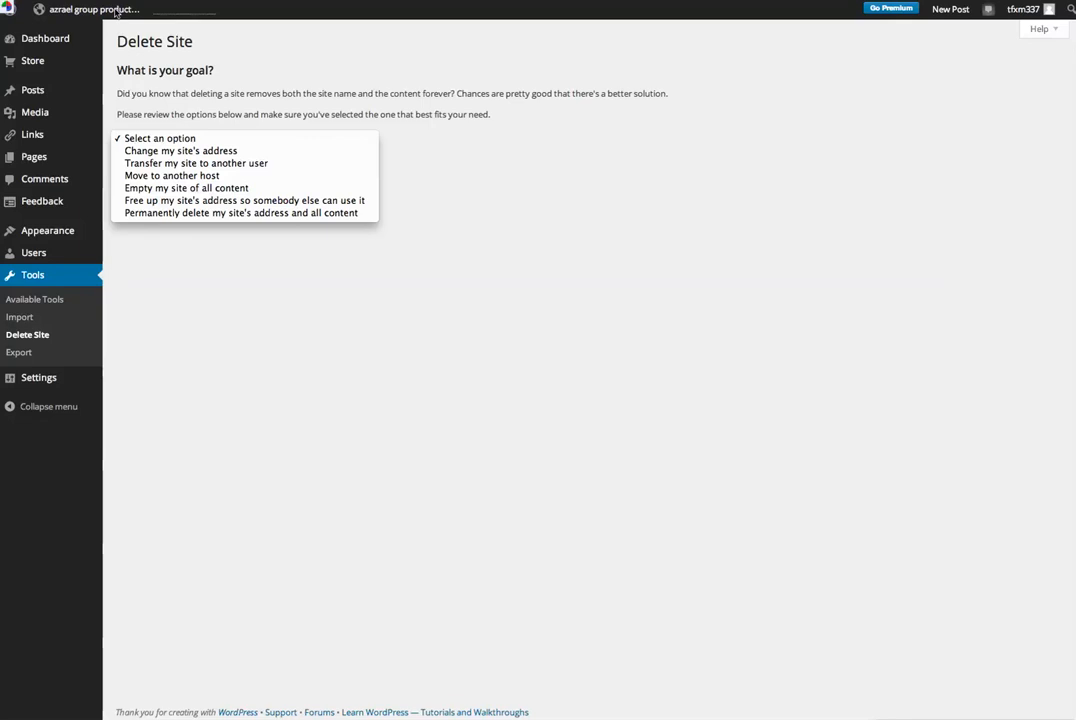
pyautogui.moveTo(288, 188)
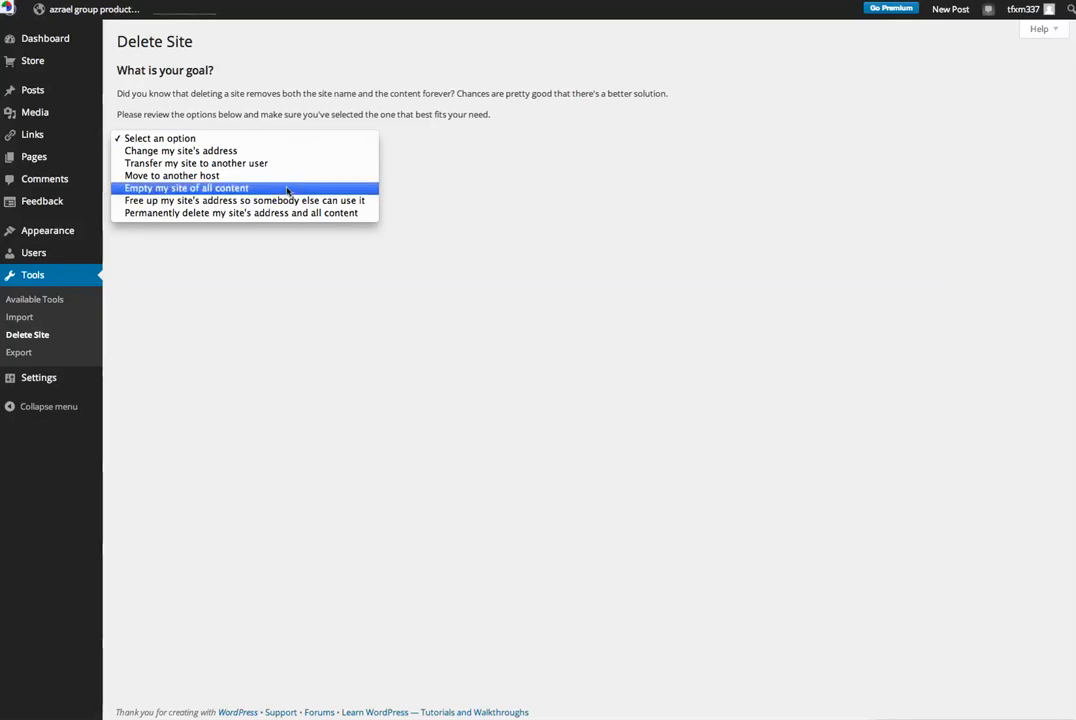
pyautogui.moveTo(256, 200)
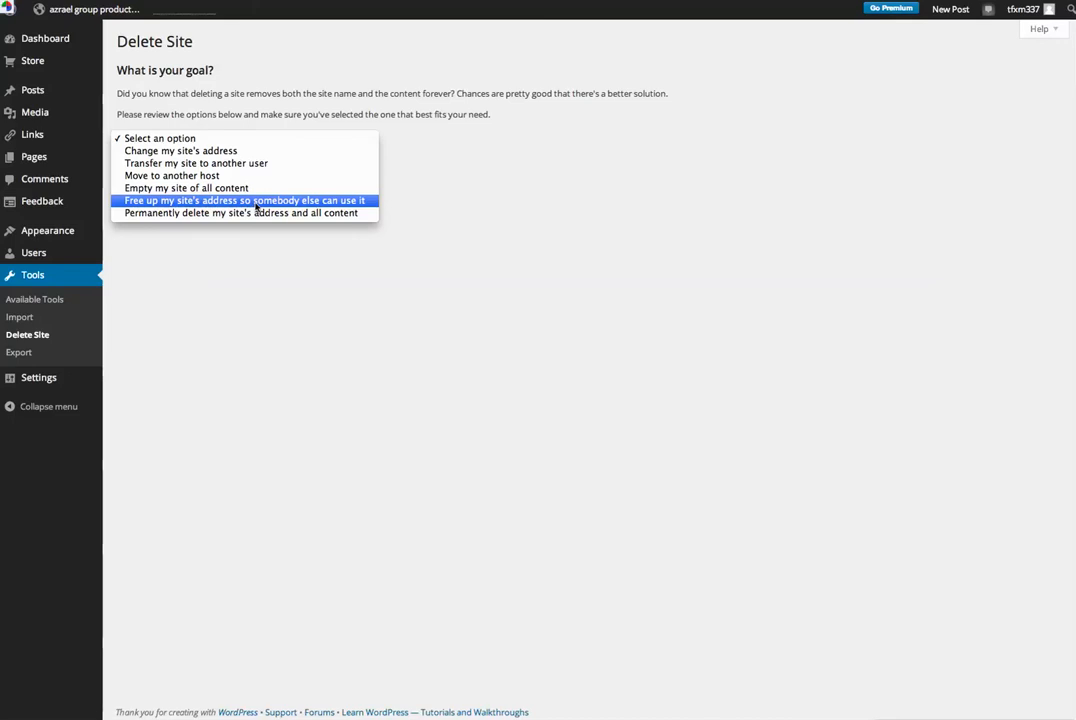
pyautogui.moveTo(390, 222)
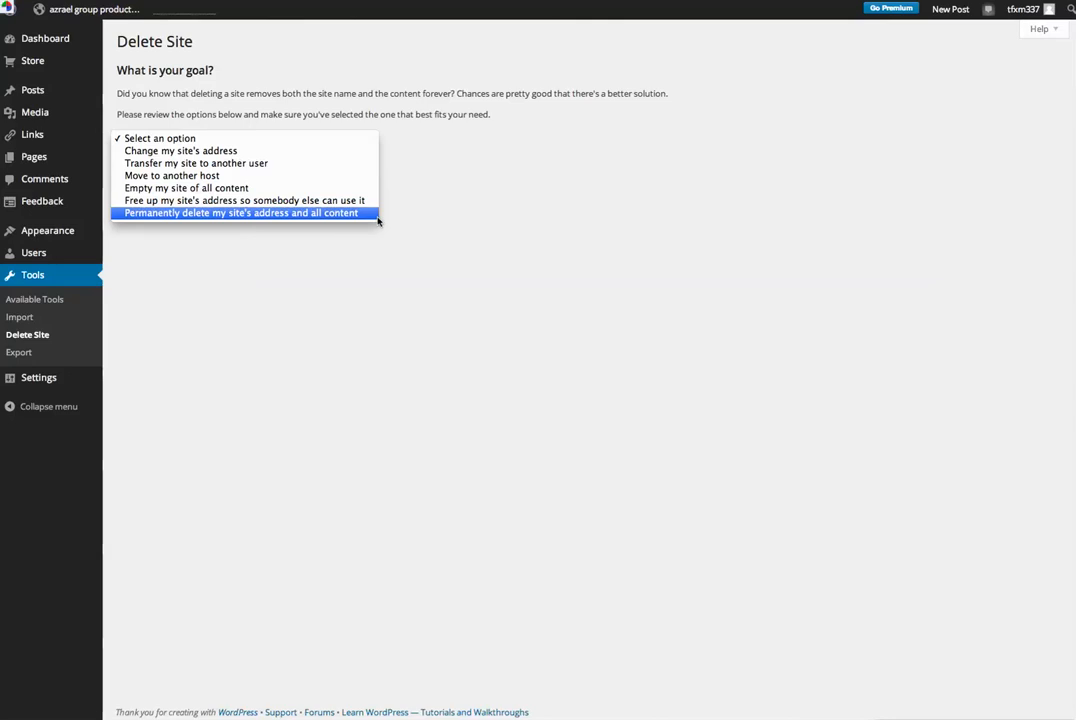
pyautogui.moveTo(402, 220)
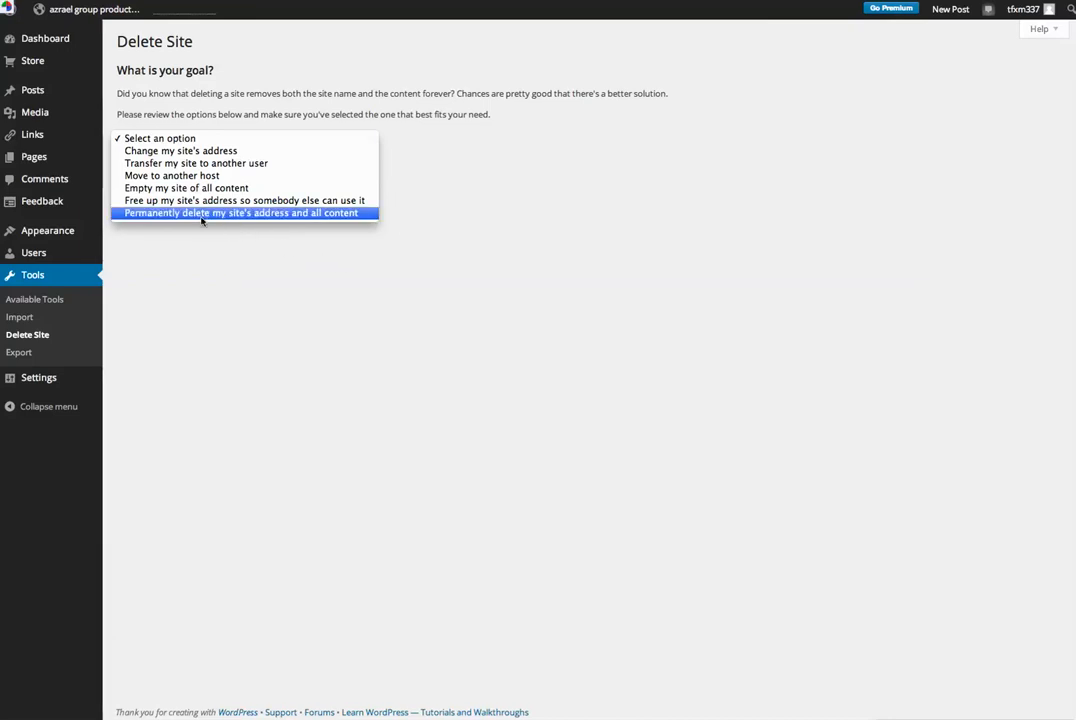
# Review the change-address, move-host and empty-site goals, then reselect 'Permanently delete my site's address and all content'.
pyautogui.click(244, 212)
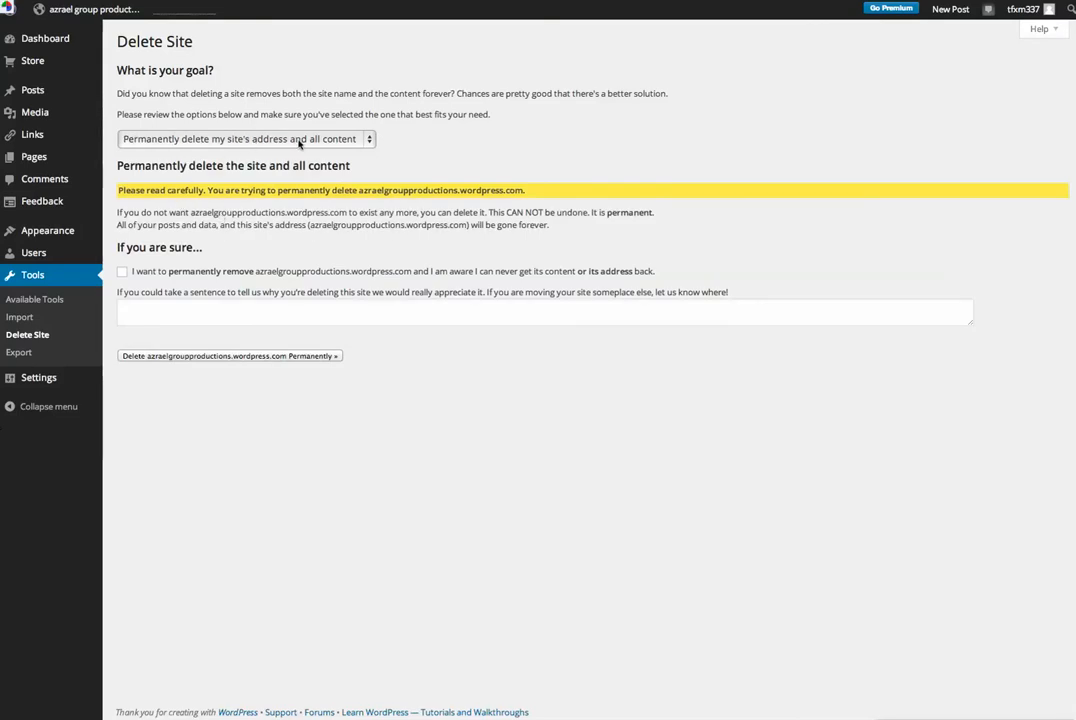
pyautogui.moveTo(252, 172)
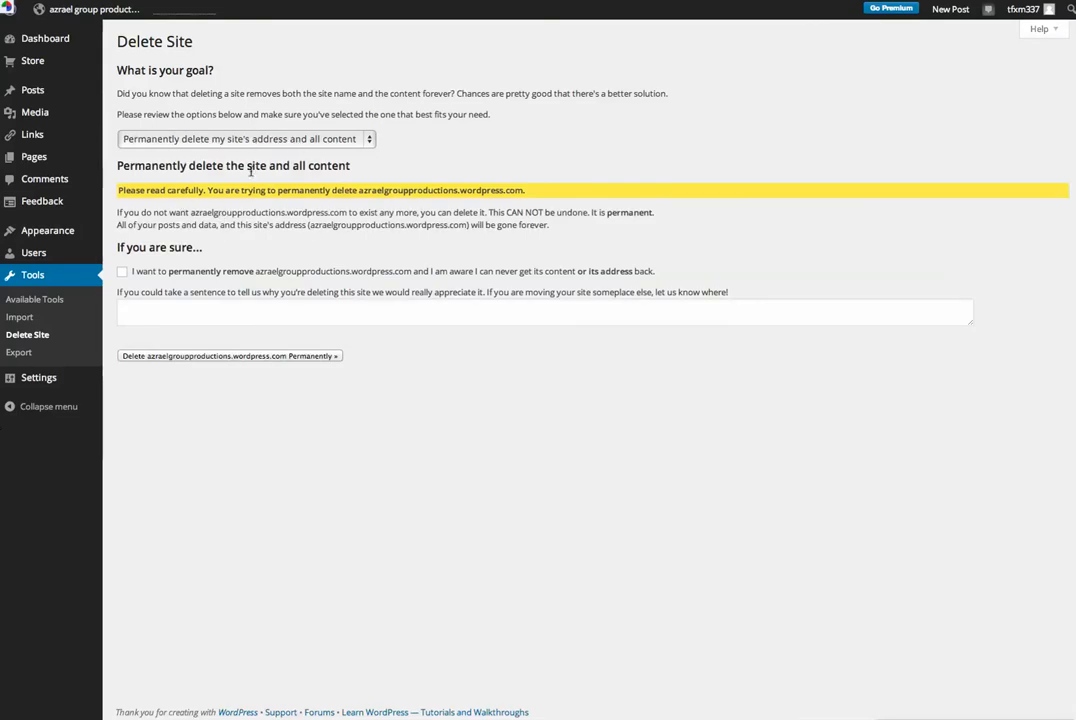
pyautogui.moveTo(292, 340)
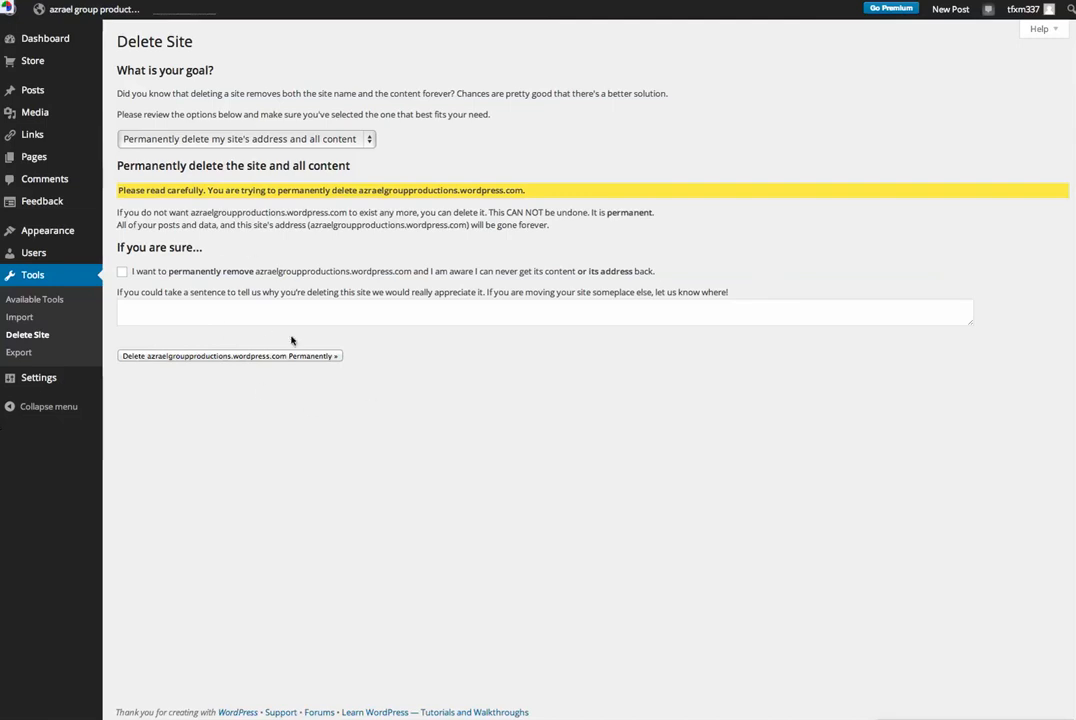
pyautogui.moveTo(198, 158)
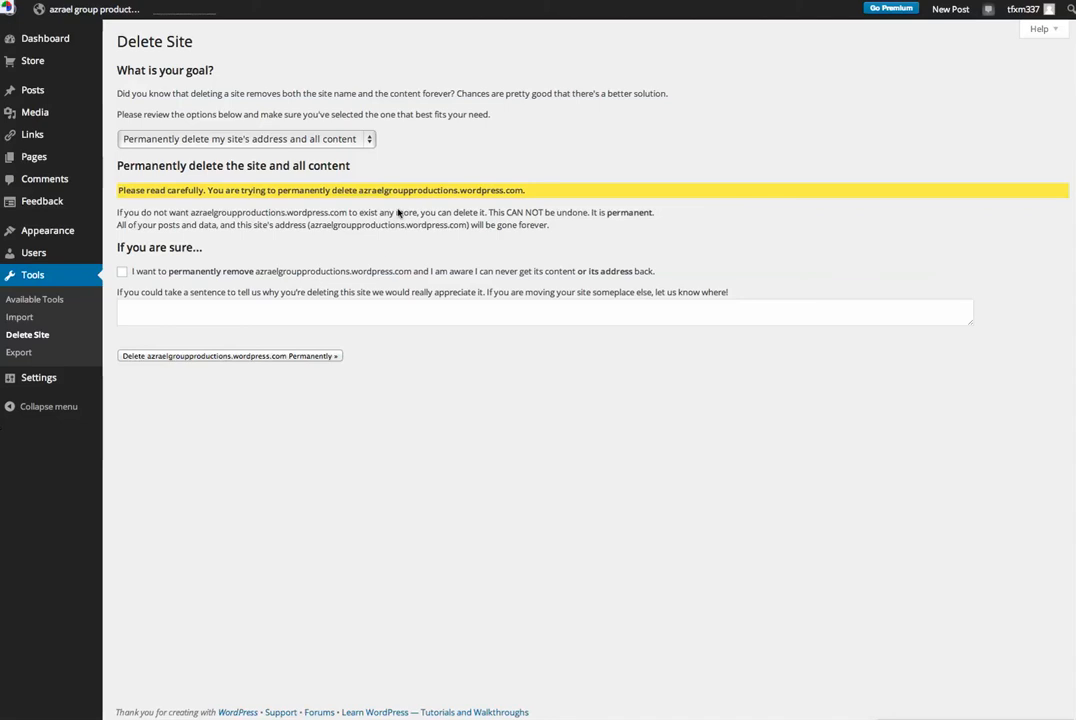
pyautogui.click(244, 138)
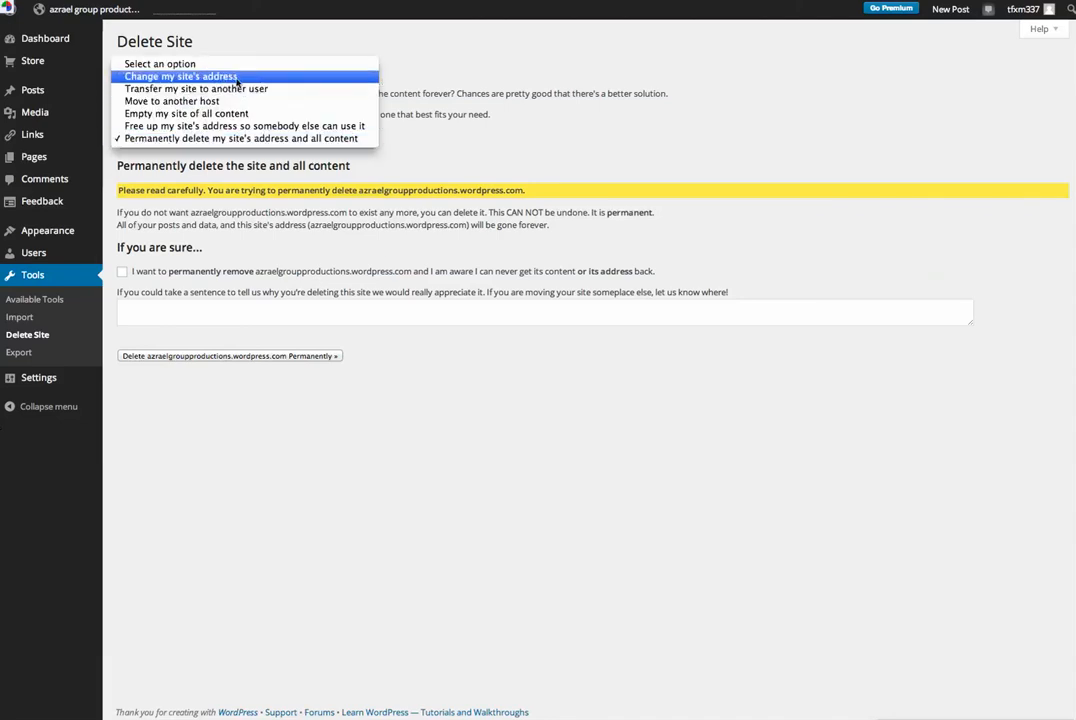
pyautogui.click(200, 74)
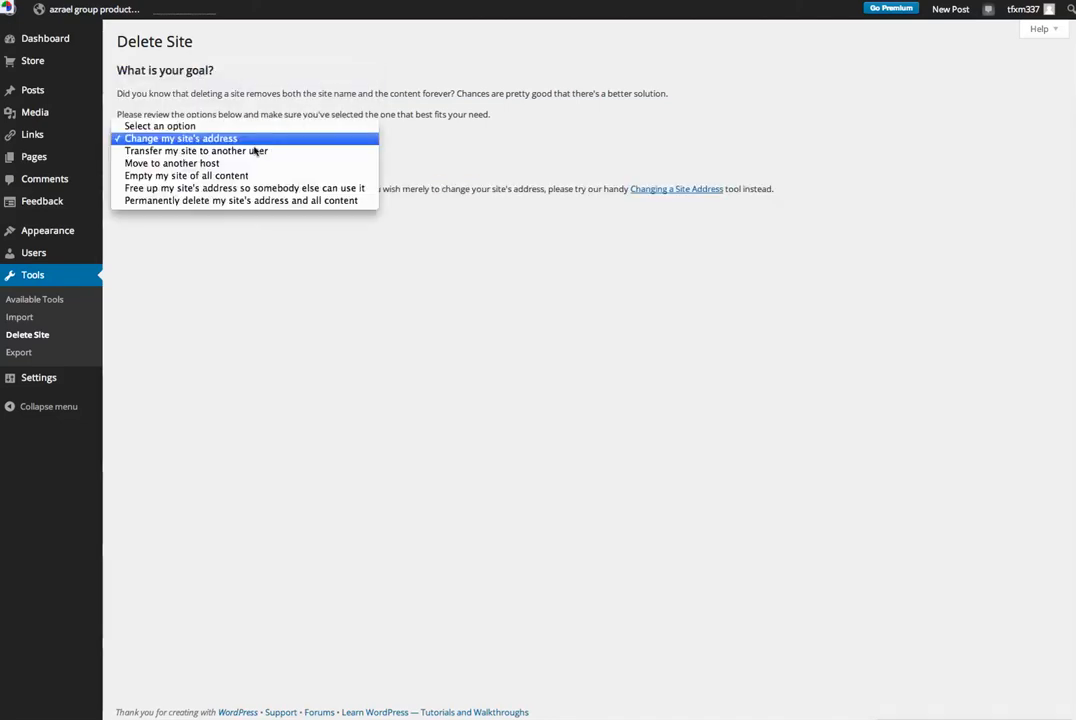
pyautogui.click(172, 138)
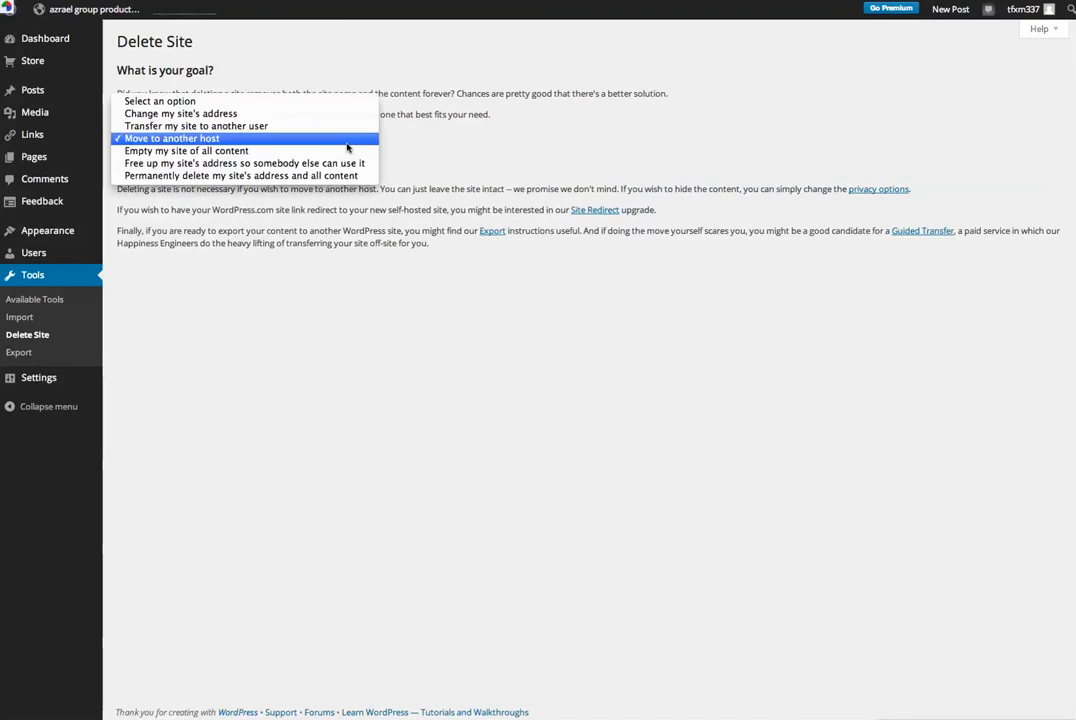
pyautogui.click(186, 150)
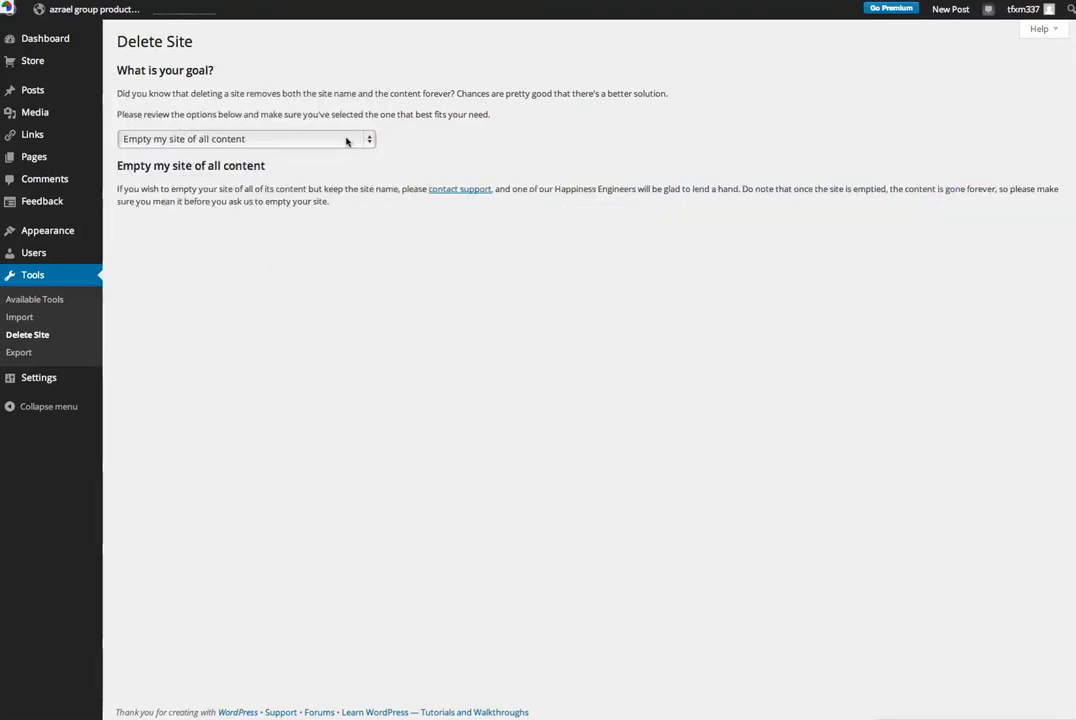
pyautogui.click(244, 140)
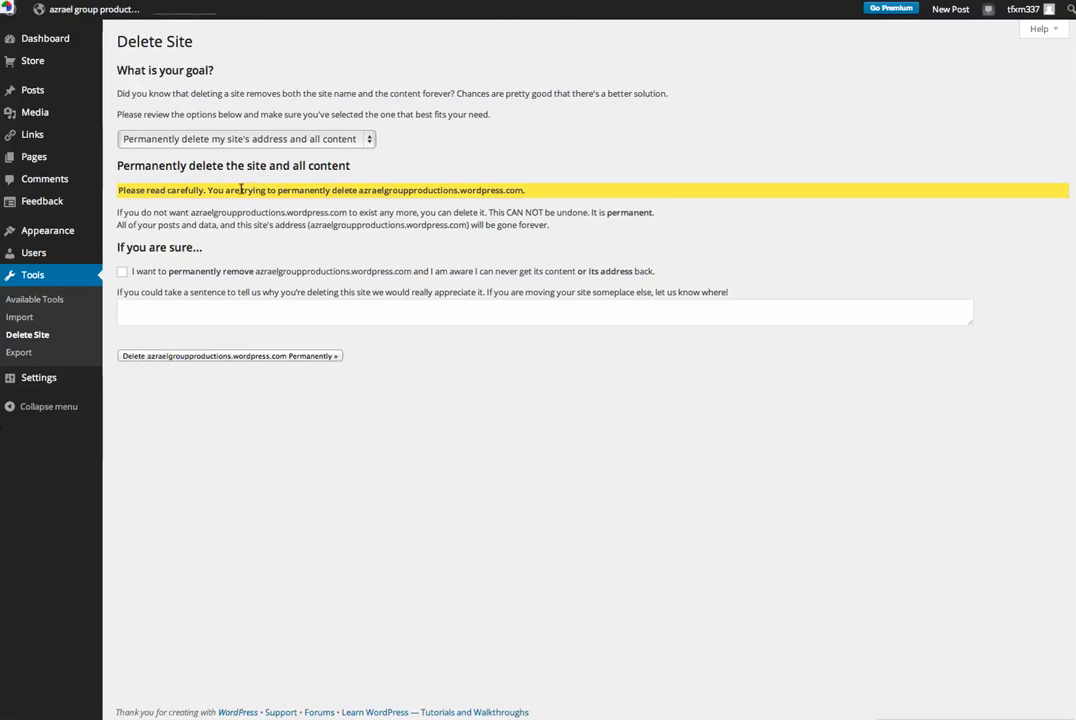
pyautogui.moveTo(604, 224)
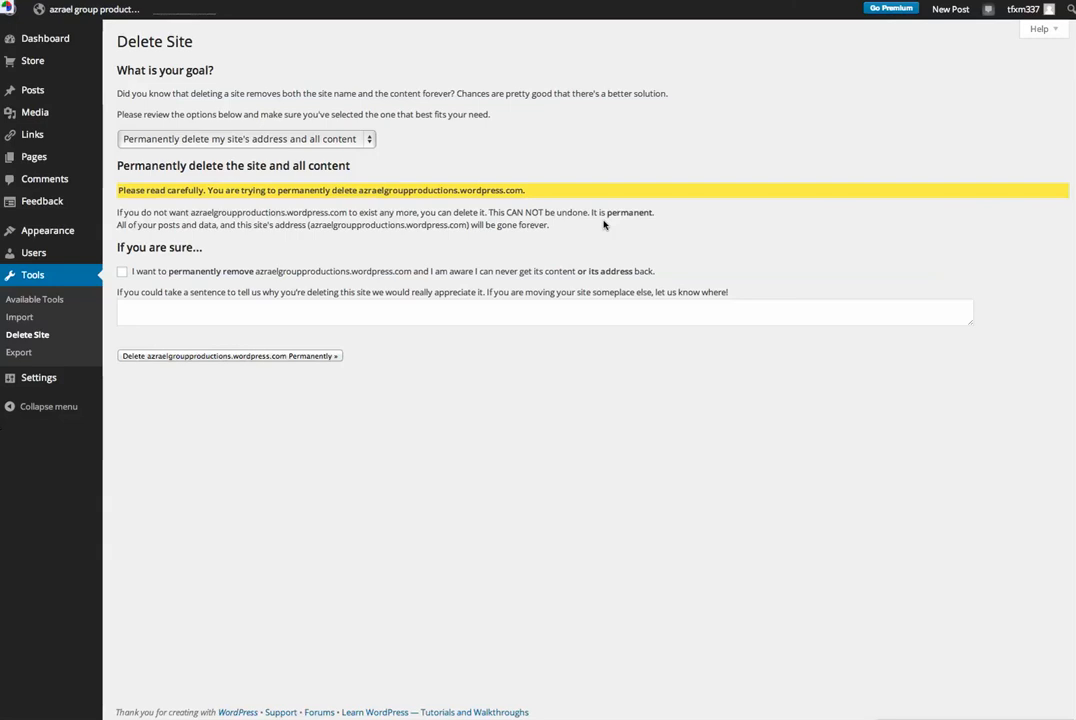
pyautogui.moveTo(468, 270)
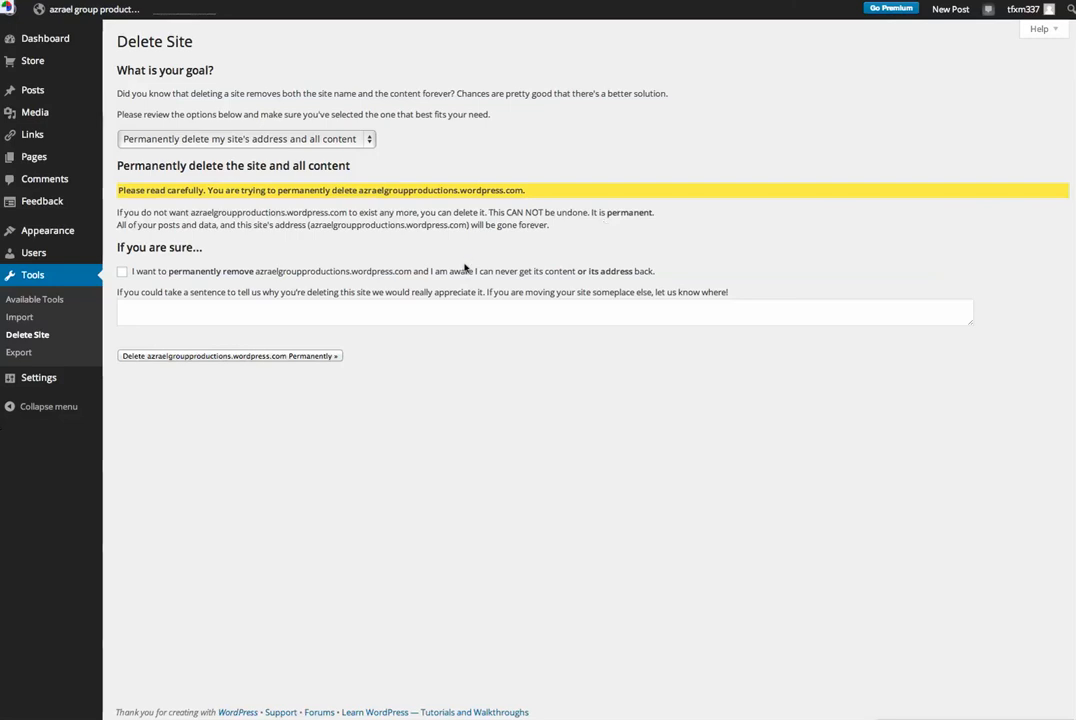
pyautogui.moveTo(560, 282)
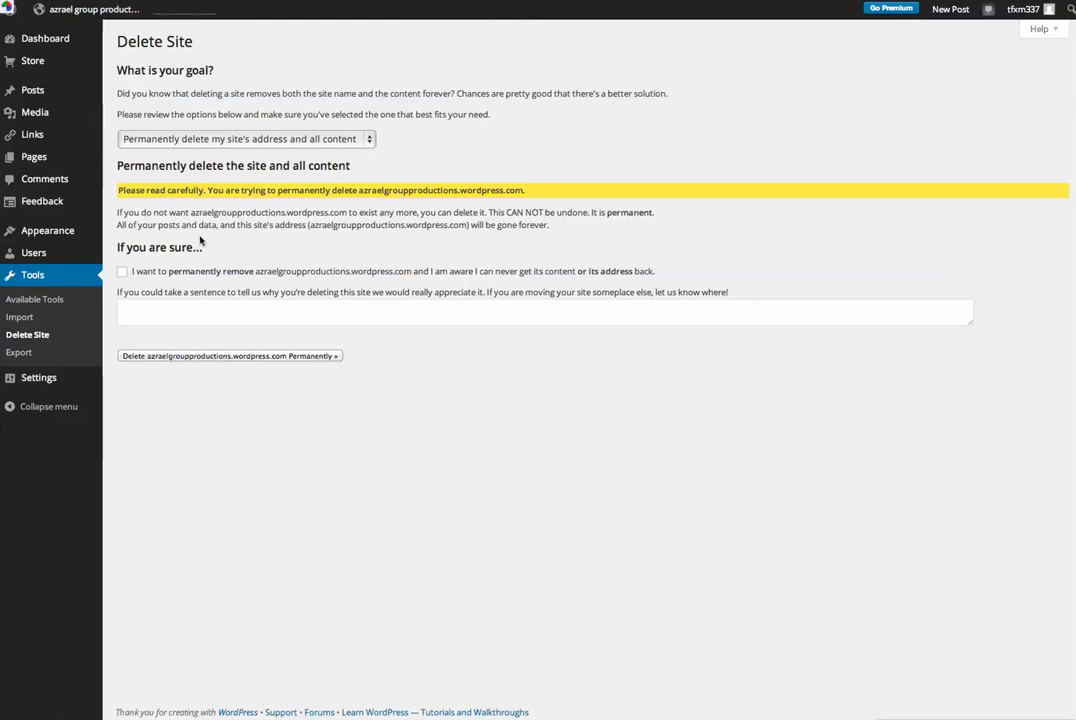
# Acknowledge permanent removal and begin the reason 'This is' a test site for video training.
pyautogui.click(128, 272)
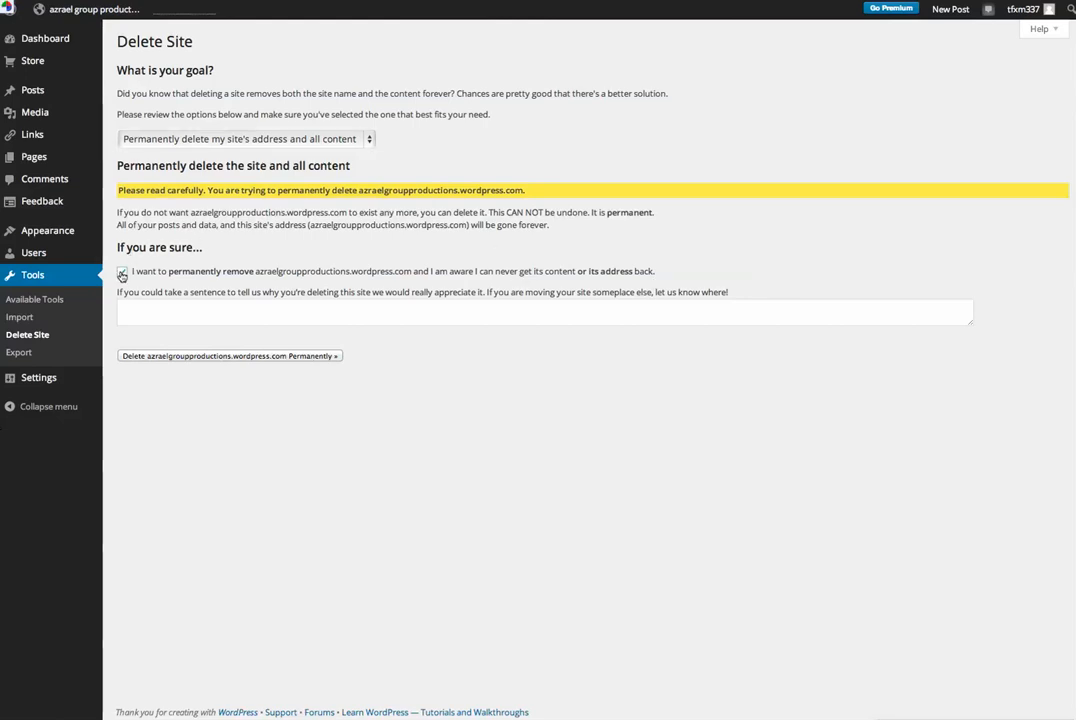
pyautogui.click(116, 272)
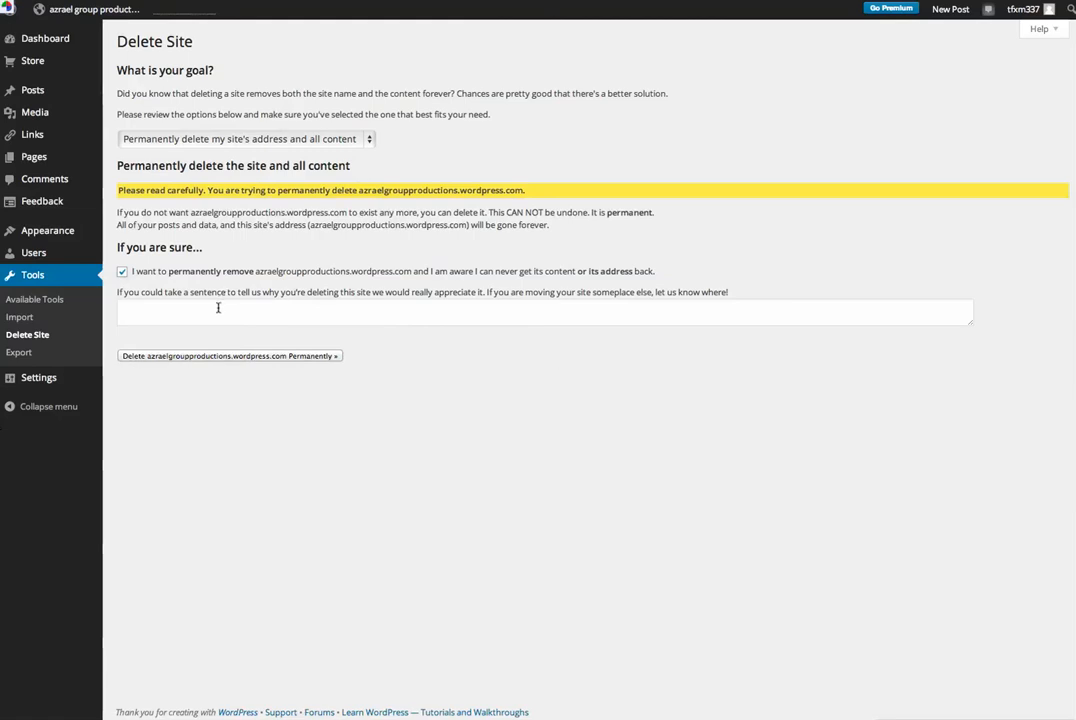
pyautogui.write('This is a test site for a video training program')
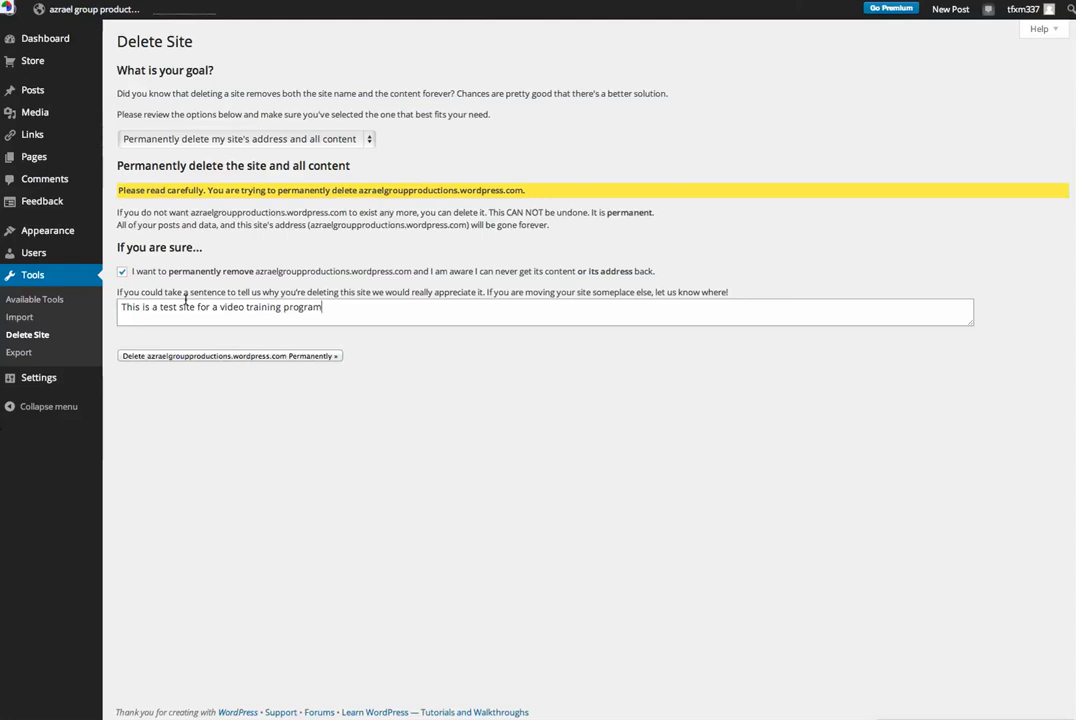
pyautogui.moveTo(176, 356)
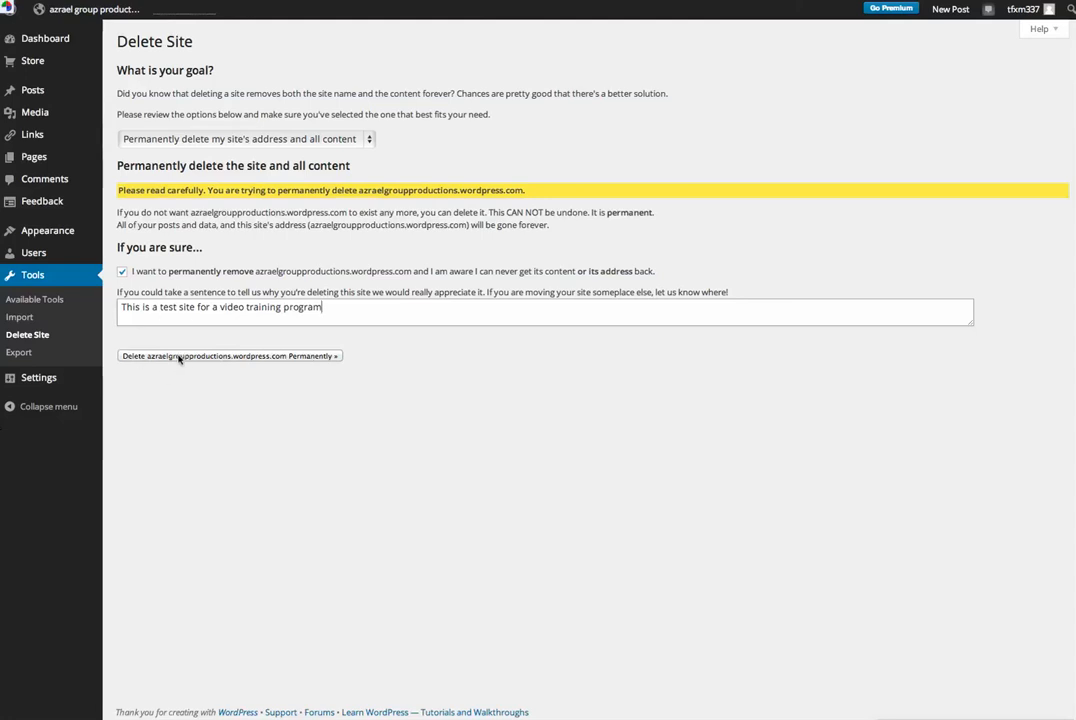
# Submit 'Delete Permanently' so the notice about confirming by email appears.
pyautogui.click(234, 356)
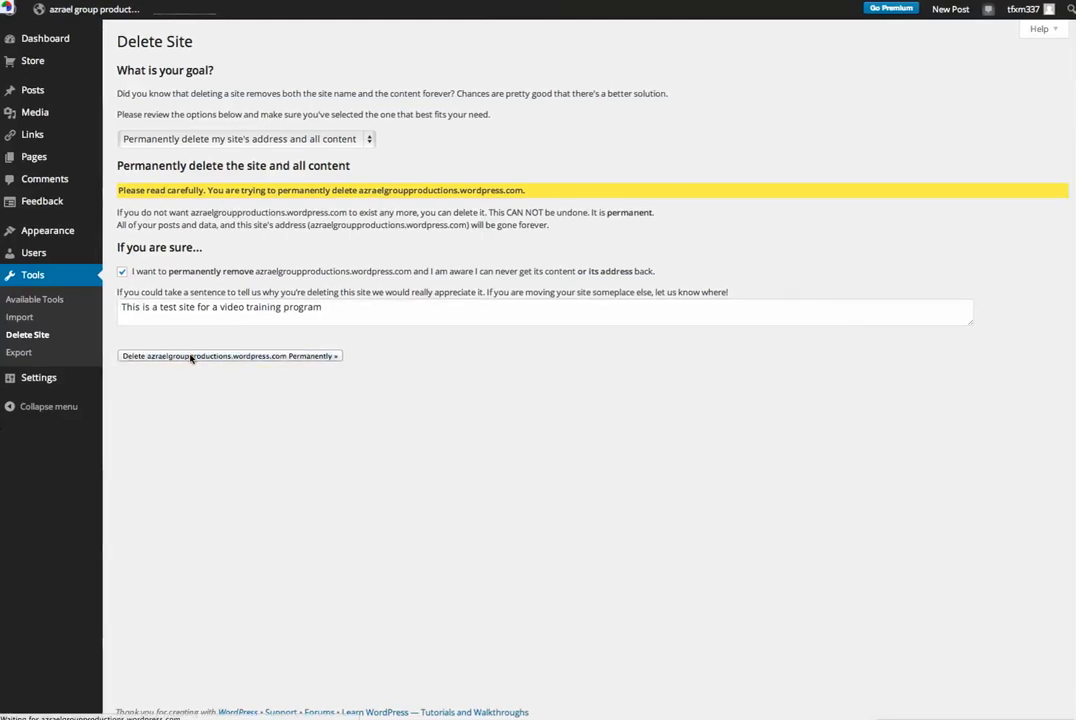
pyautogui.click(232, 356)
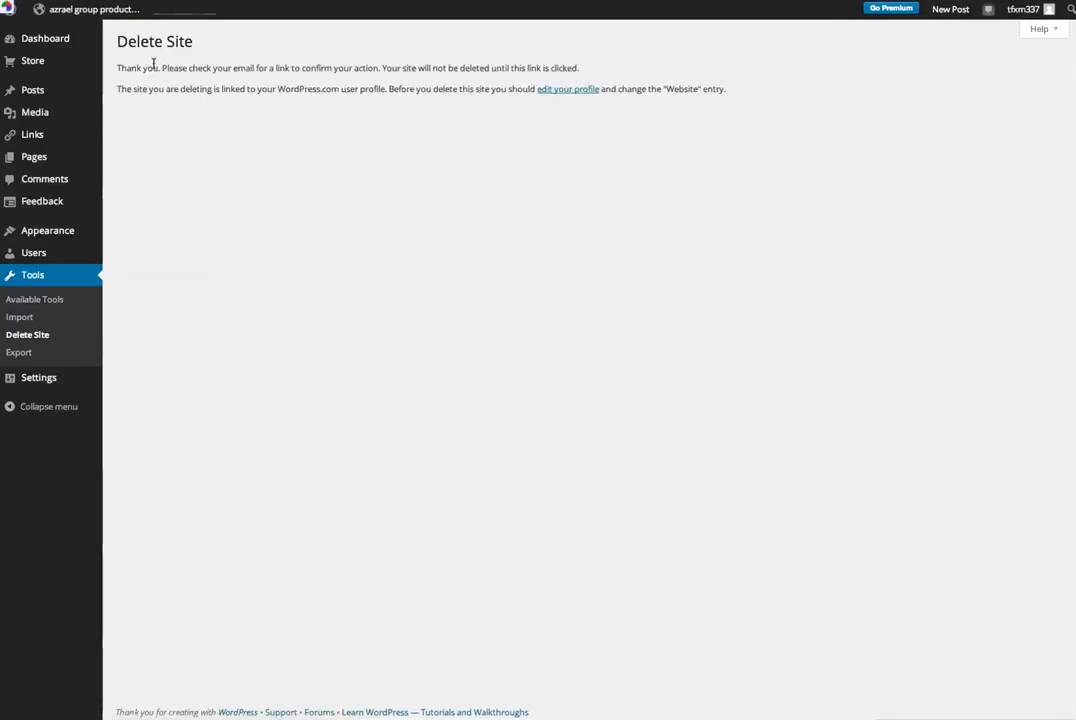
pyautogui.moveTo(284, 78)
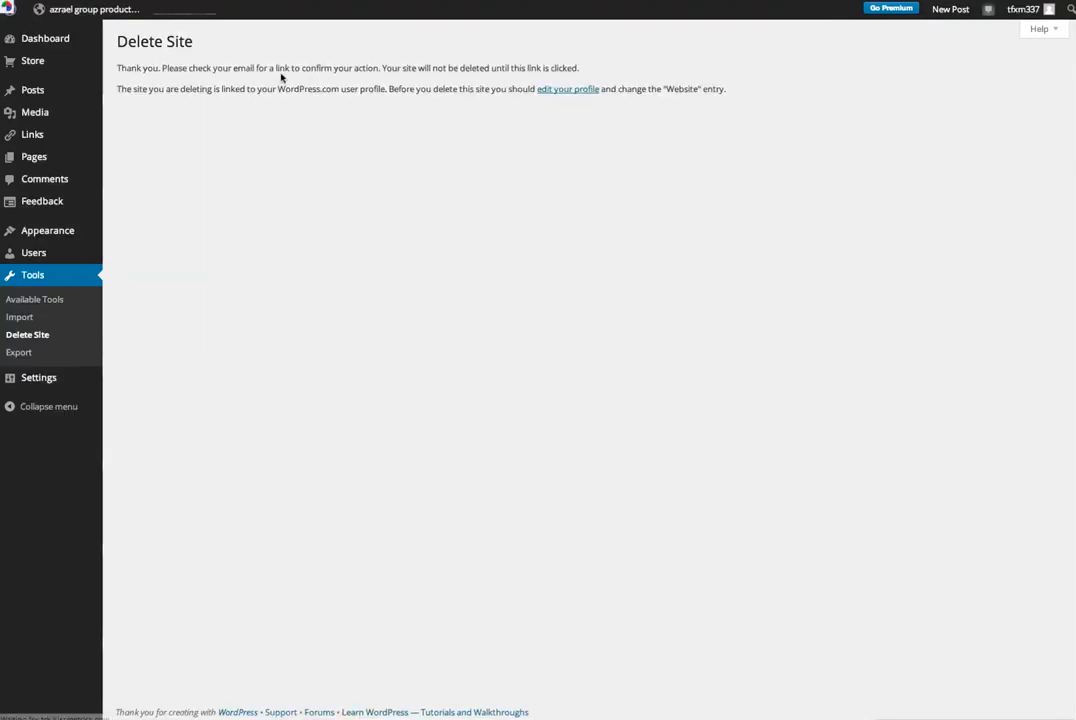
pyautogui.moveTo(590, 124)
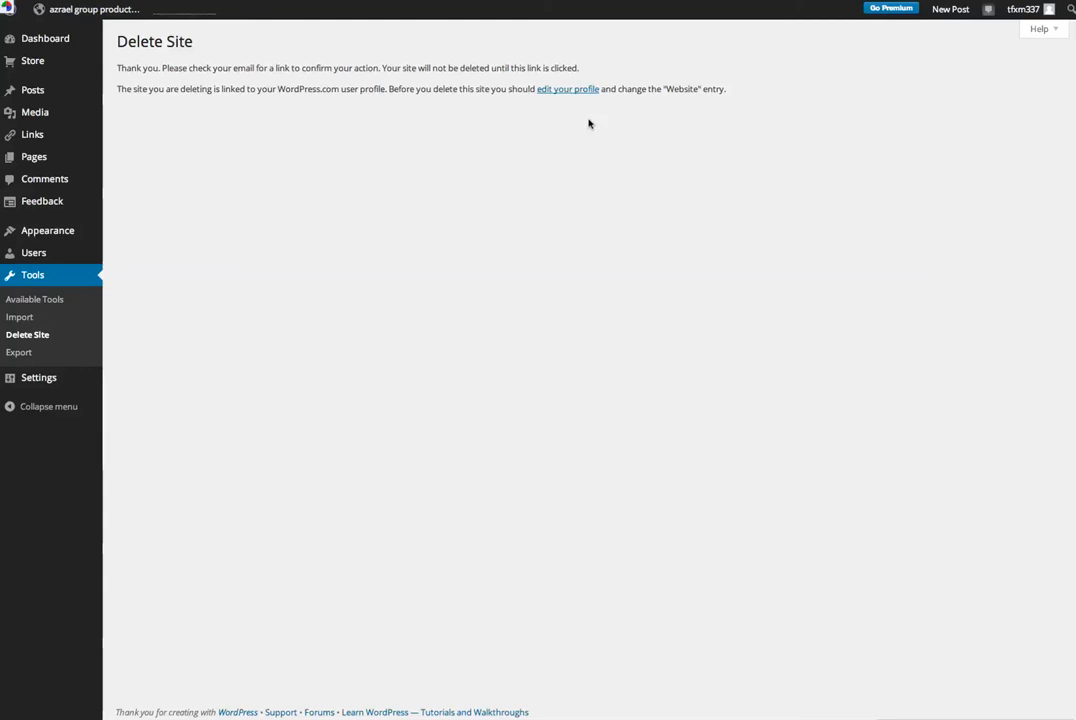
pyautogui.moveTo(368, 248)
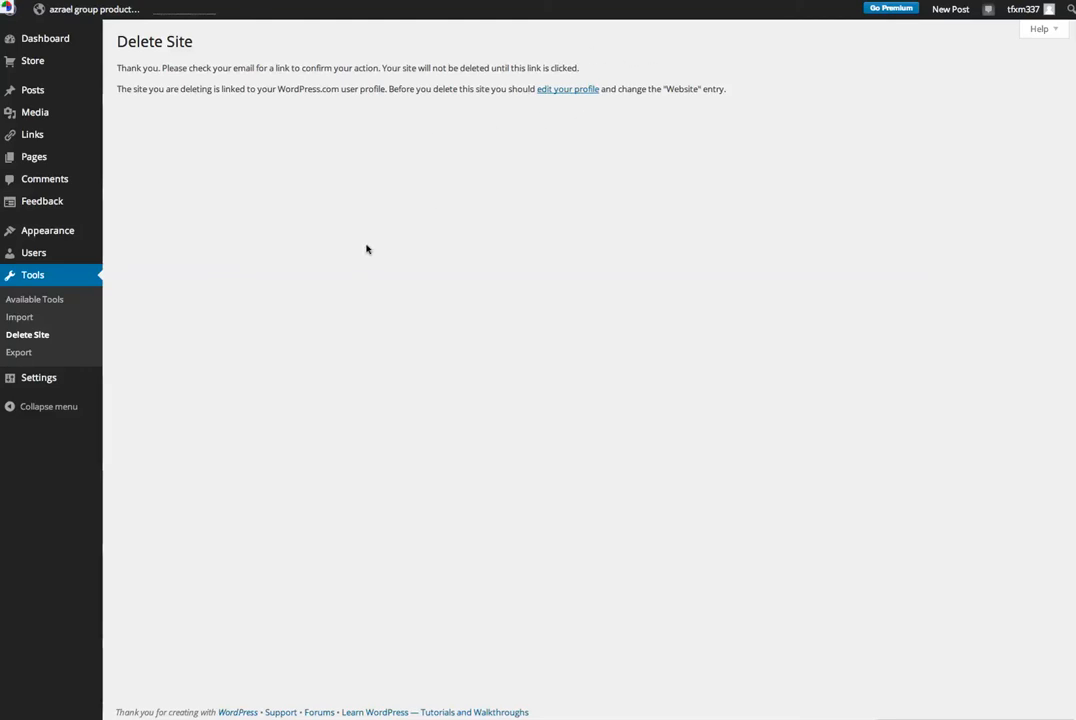
pyautogui.moveTo(232, 156)
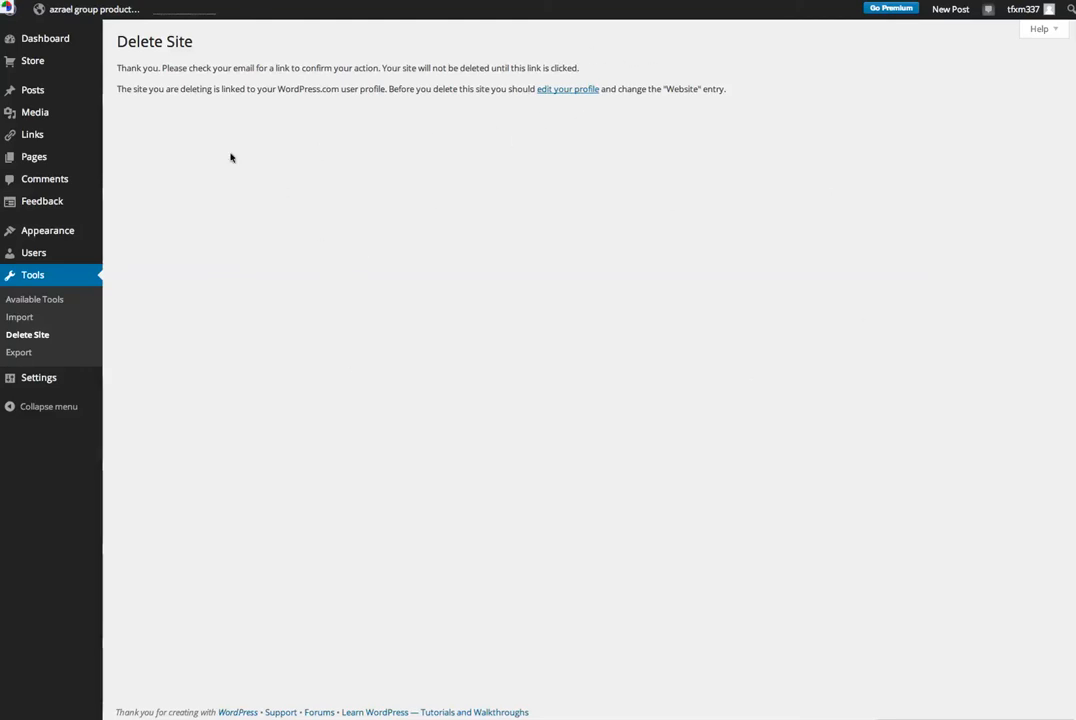
pyautogui.moveTo(700, 310)
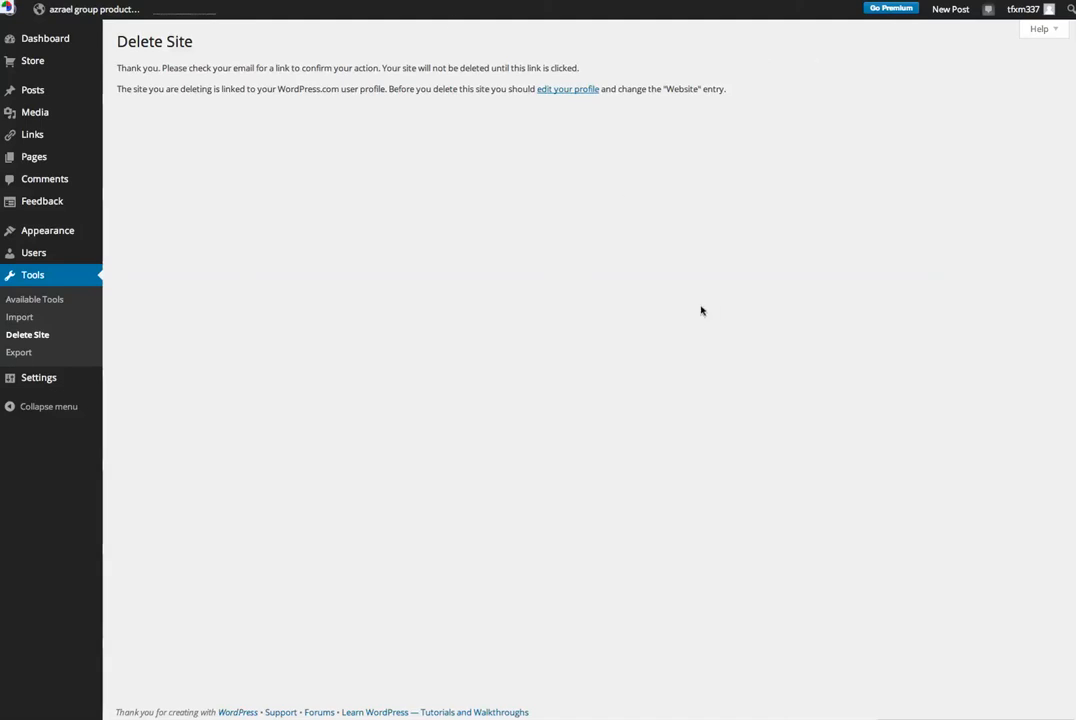
pyautogui.moveTo(790, 166)
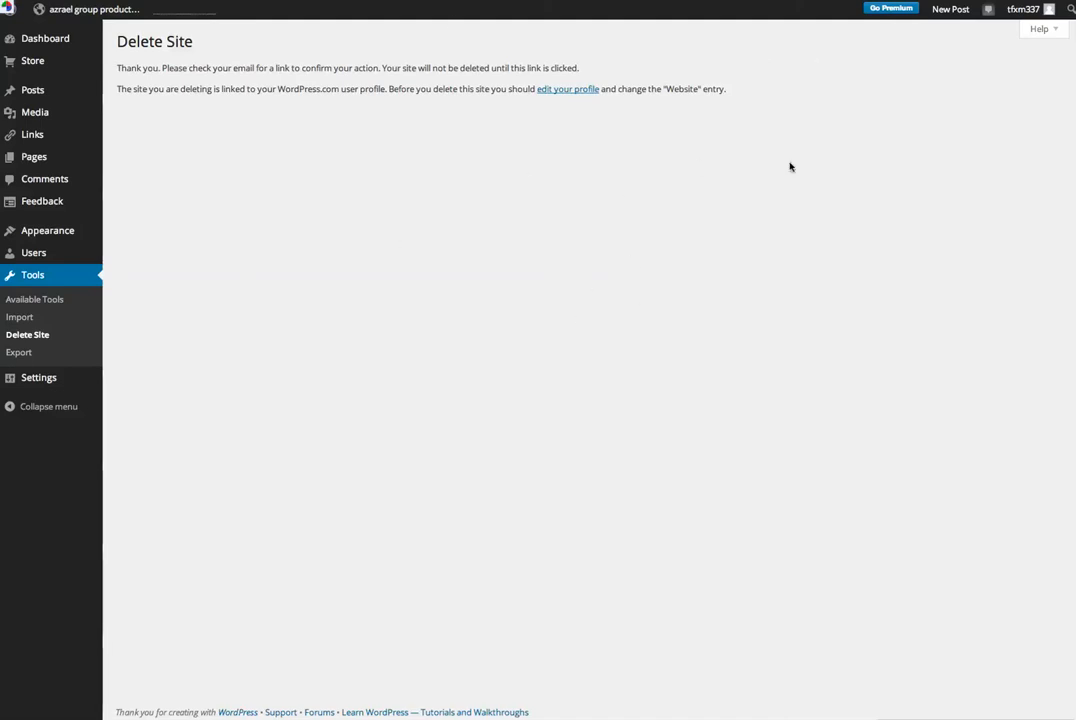
pyautogui.moveTo(792, 180)
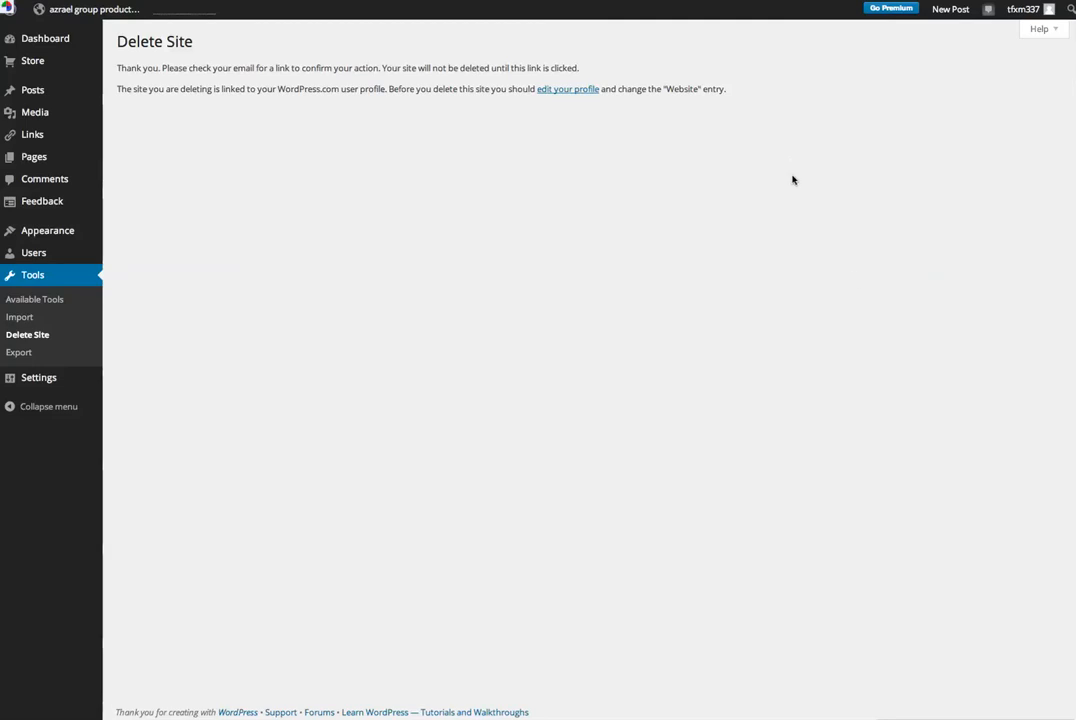